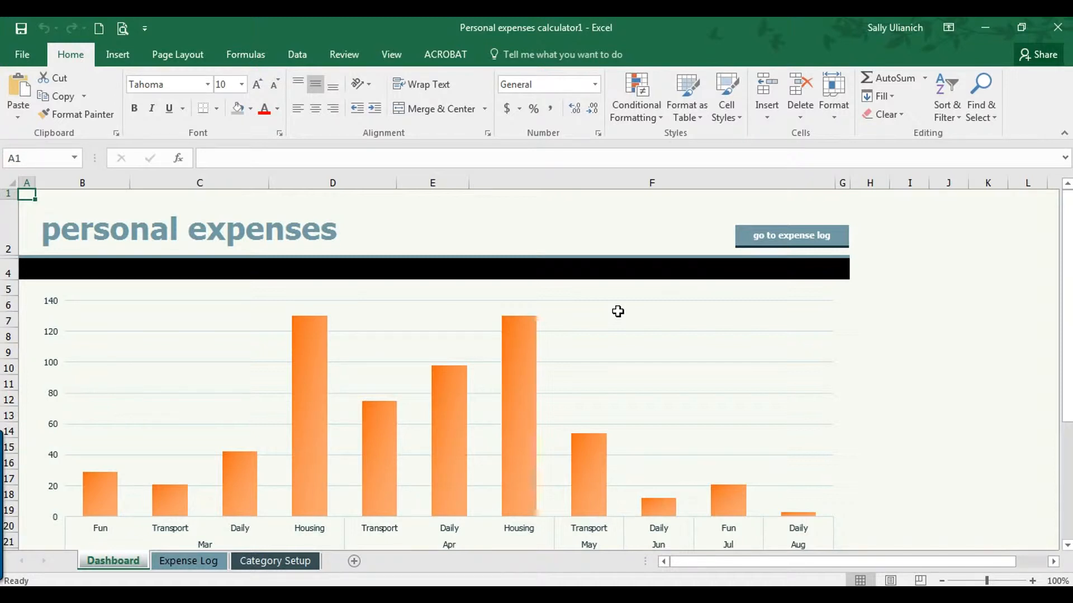
{"action": "mouse_move", "coordinate": [617, 295]}
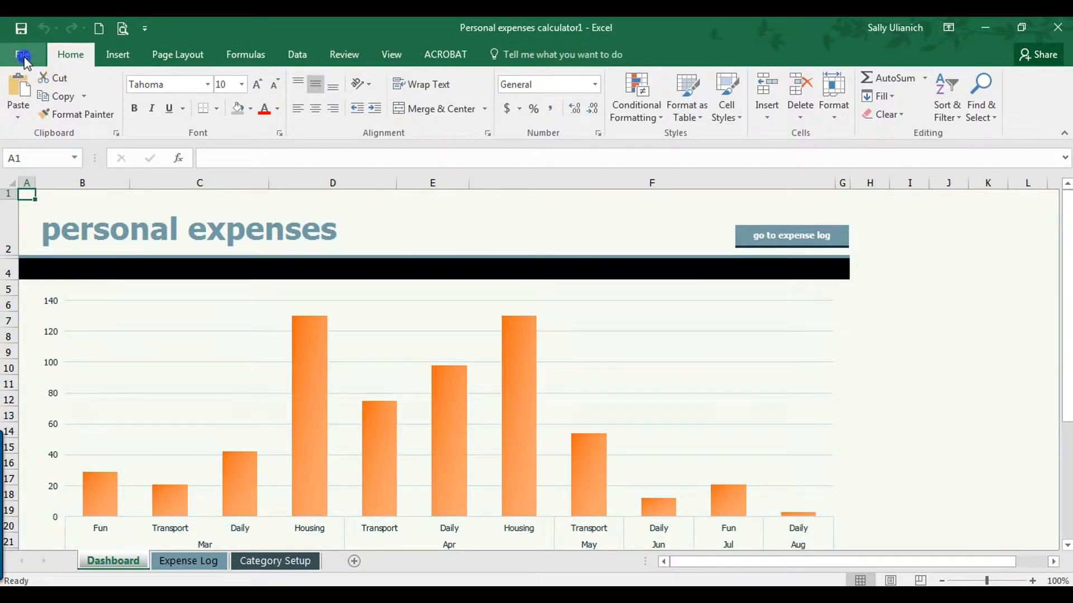
- Reach the full Save As dialog for the workbook via File > Save As > More options
{"action": "left_click", "coordinate": [24, 54]}
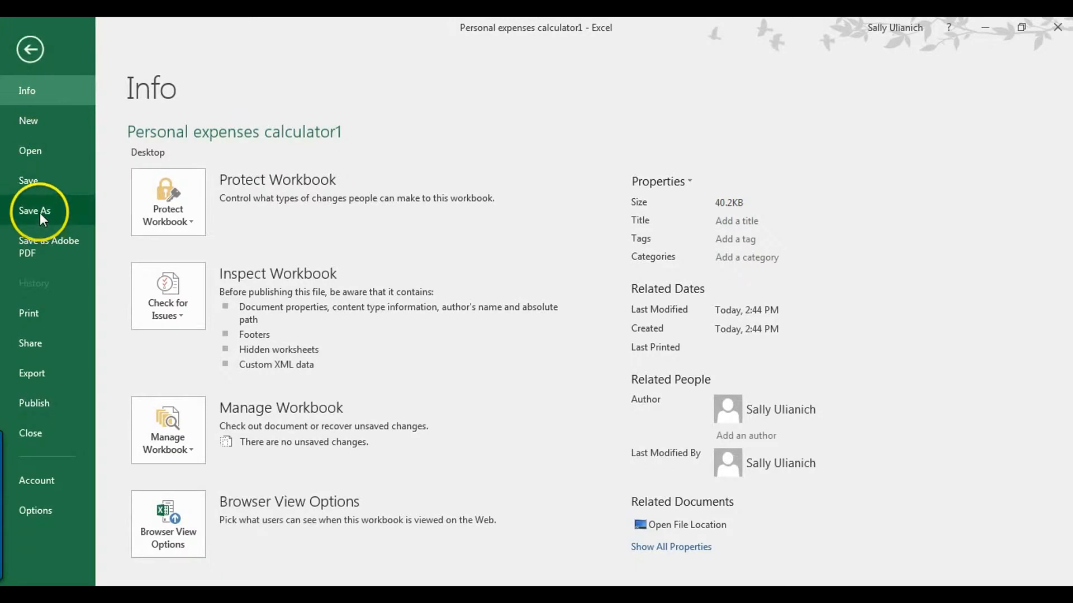
{"action": "left_click", "coordinate": [35, 211]}
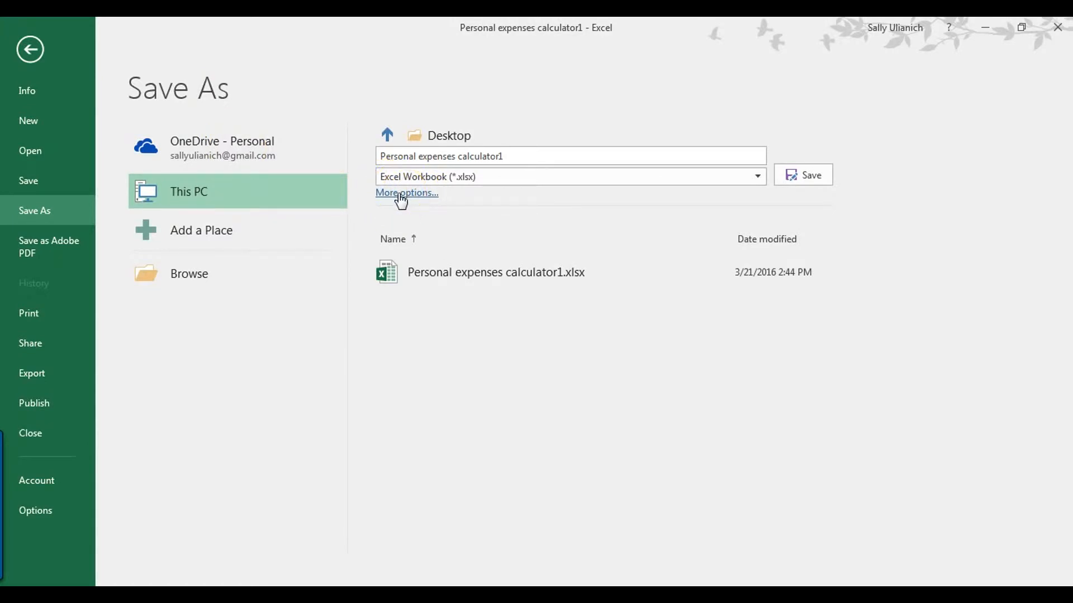
{"action": "left_click", "coordinate": [405, 193]}
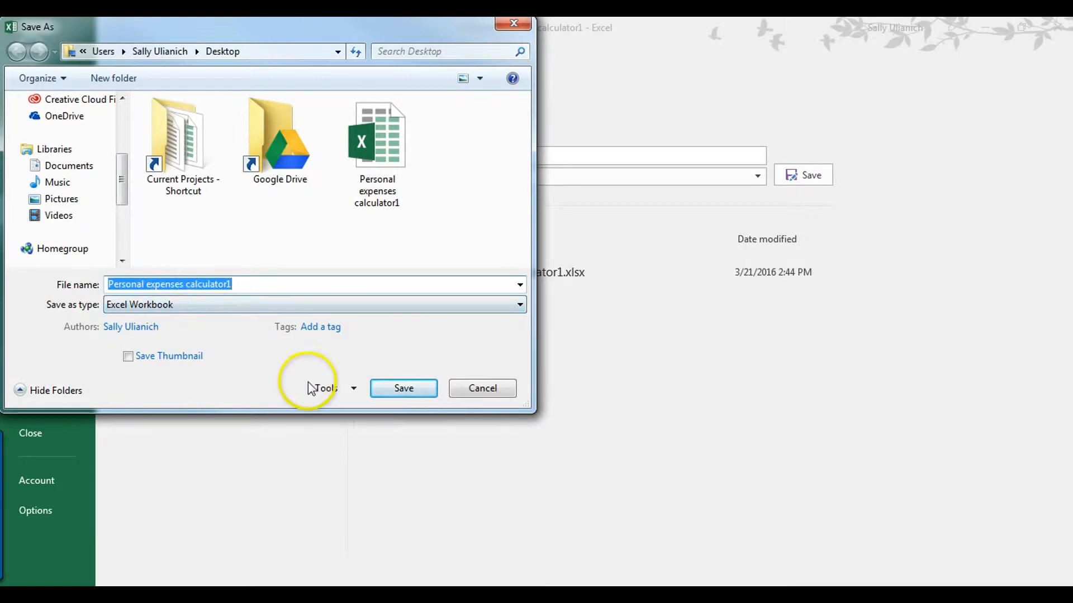
- In Tools > General Options, enter a password to open and a password to modify
{"action": "left_click", "coordinate": [333, 388]}
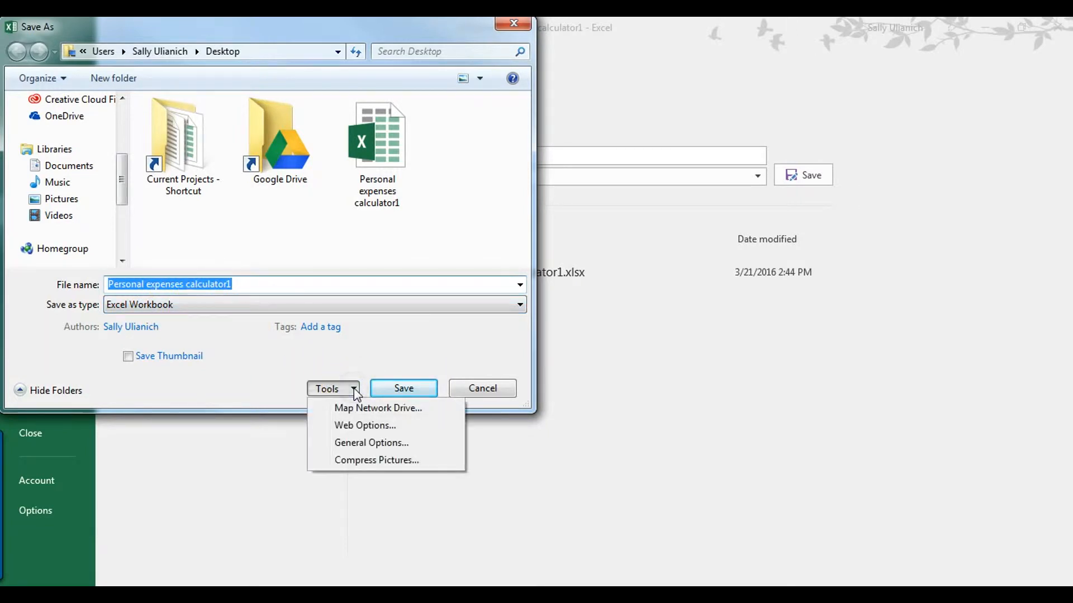
{"action": "mouse_move", "coordinate": [383, 442]}
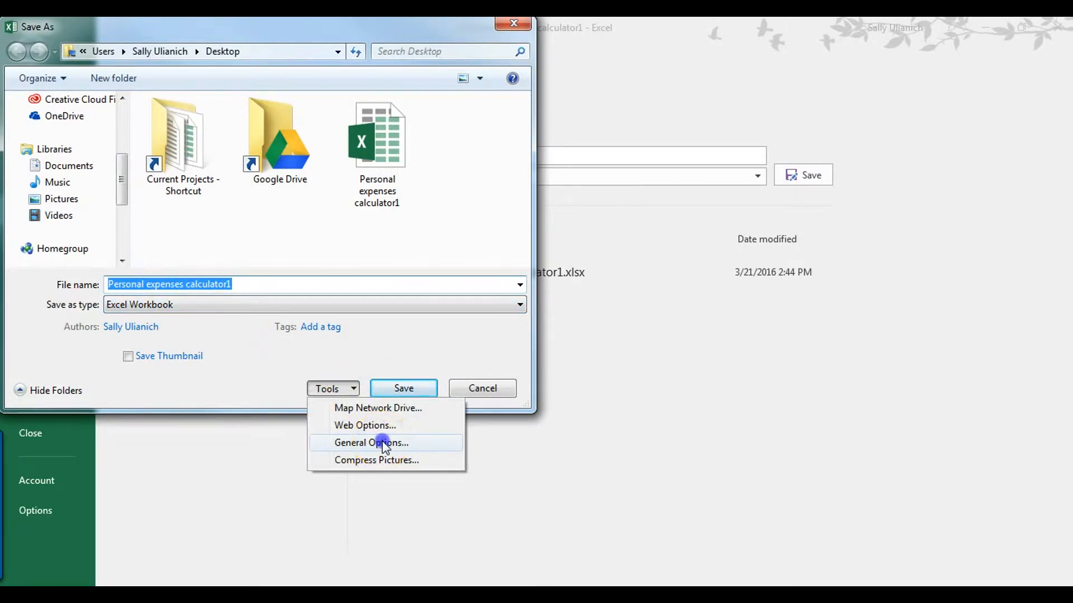
{"action": "left_click", "coordinate": [371, 442]}
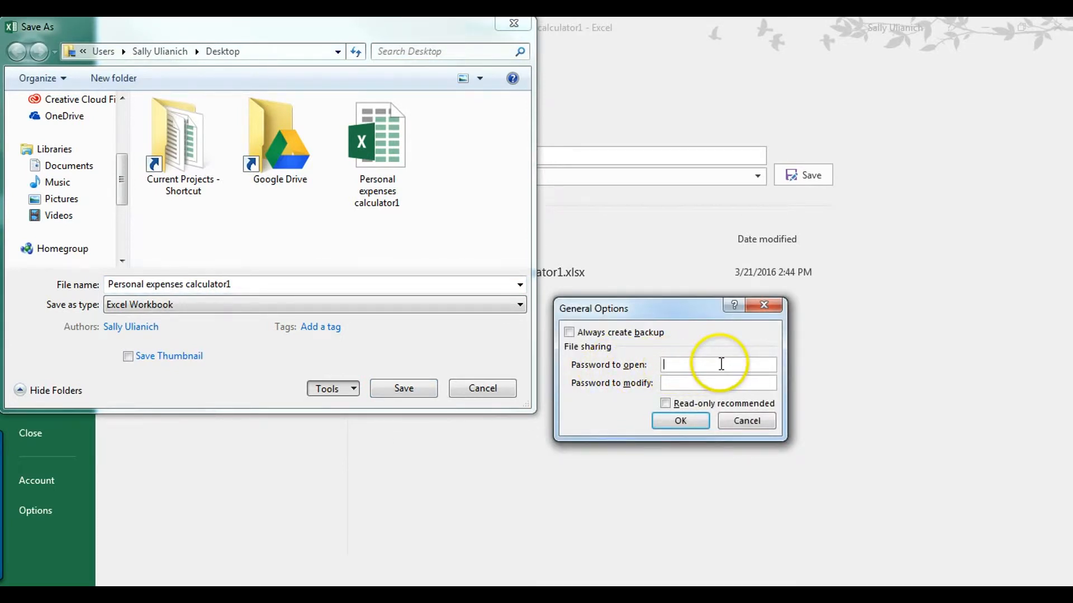
{"action": "type", "text": "••"}
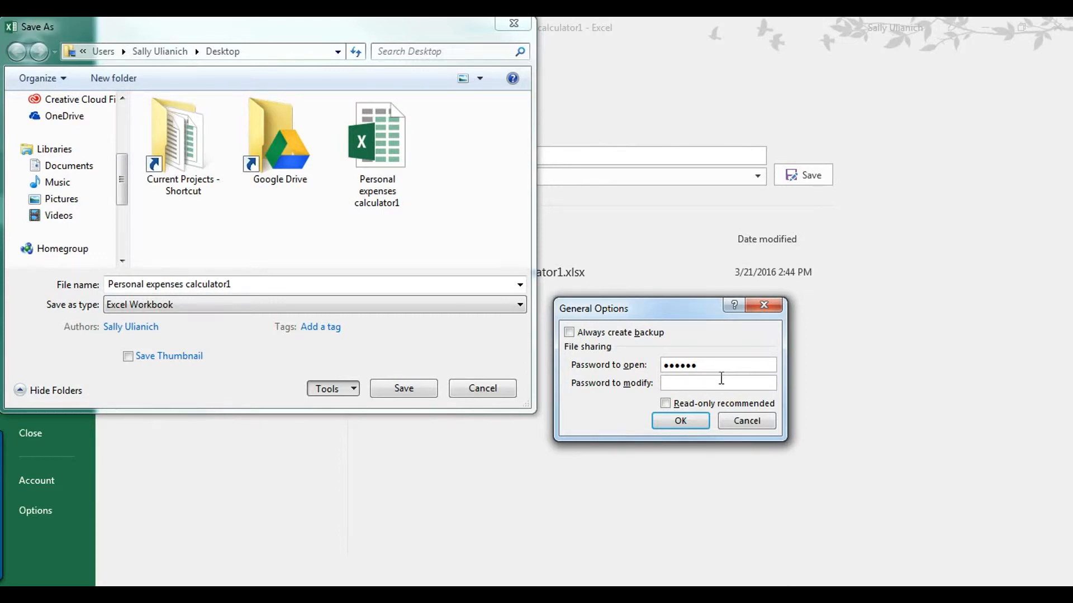
{"action": "type", "text": "•••••"}
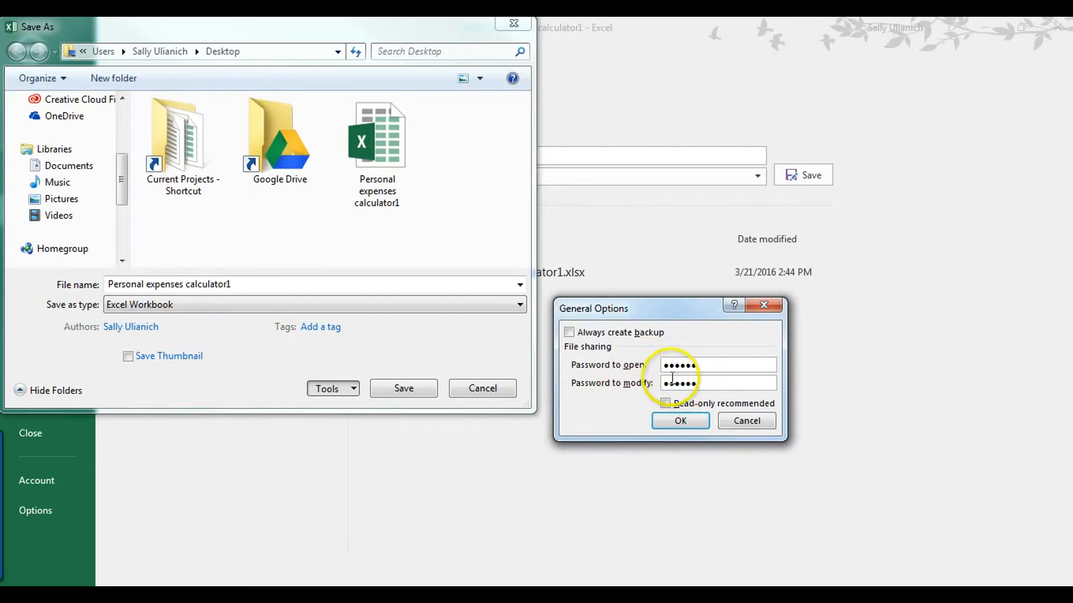
{"action": "left_click", "coordinate": [717, 364]}
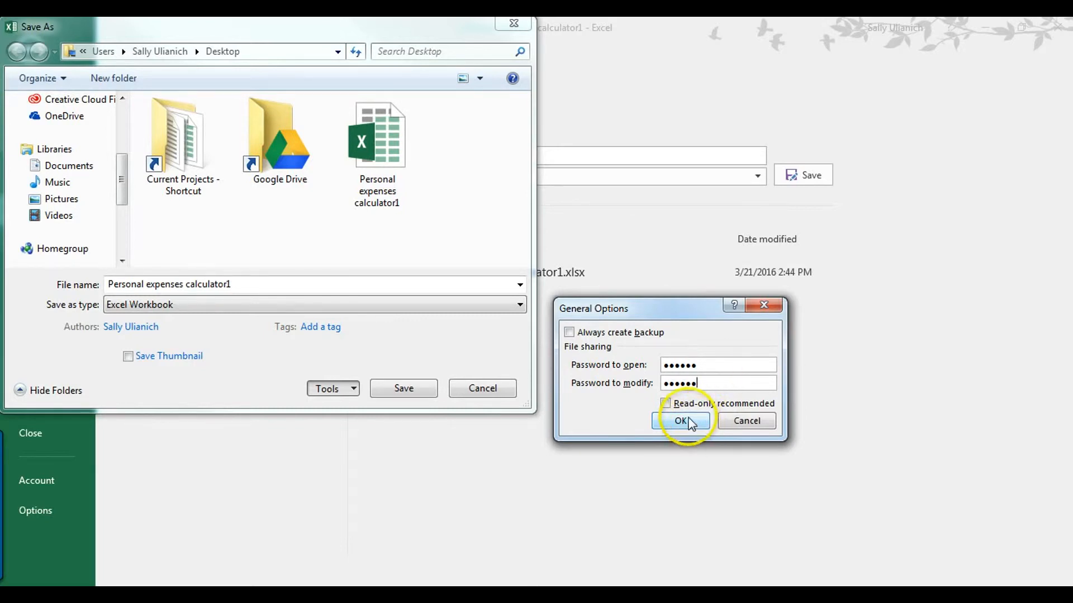
- Accept the passwords and confirm each by re-entering it, returning to the Save As dialog
{"action": "left_click", "coordinate": [680, 420]}
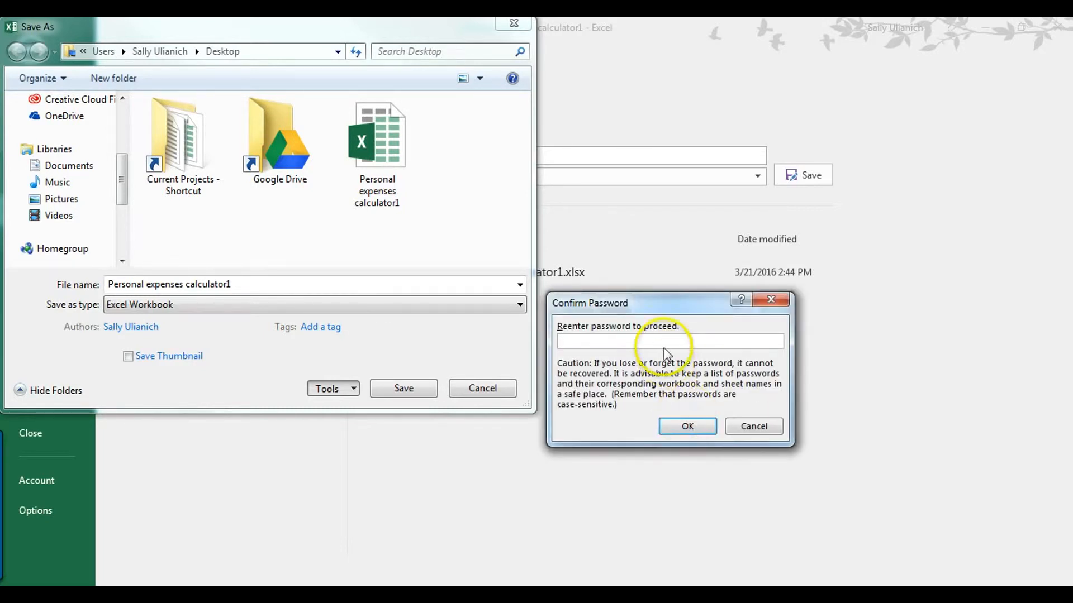
{"action": "type", "text": "••••••"}
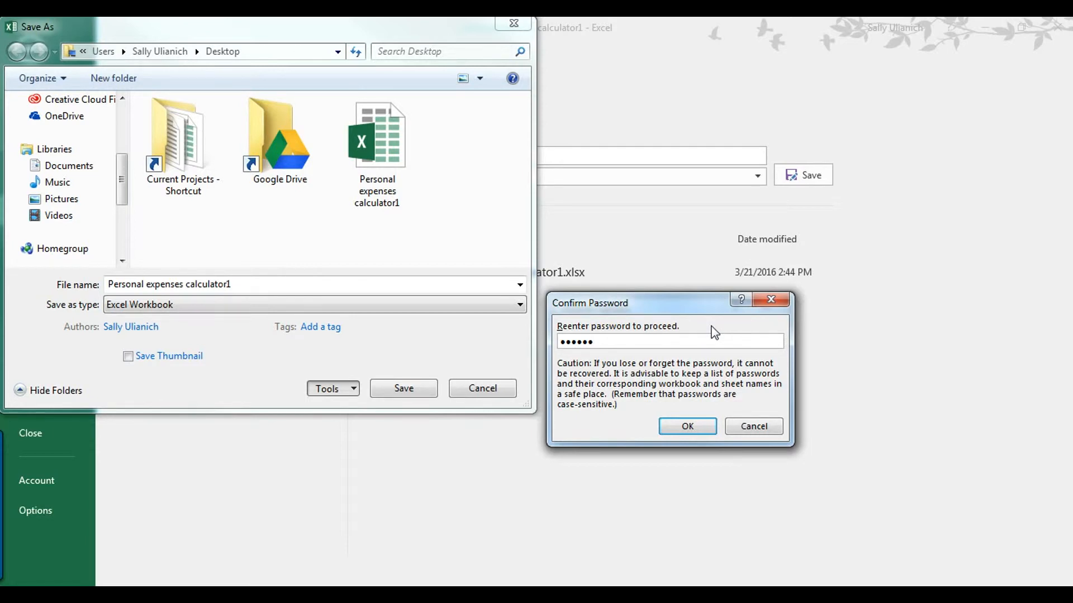
{"action": "left_click", "coordinate": [687, 426]}
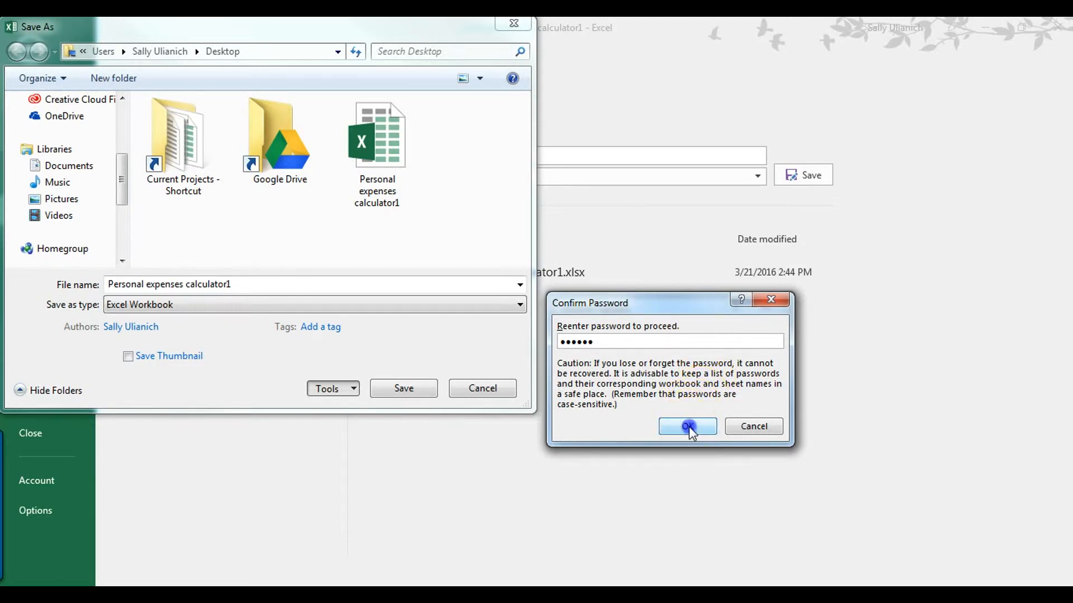
{"action": "left_click", "coordinate": [687, 426]}
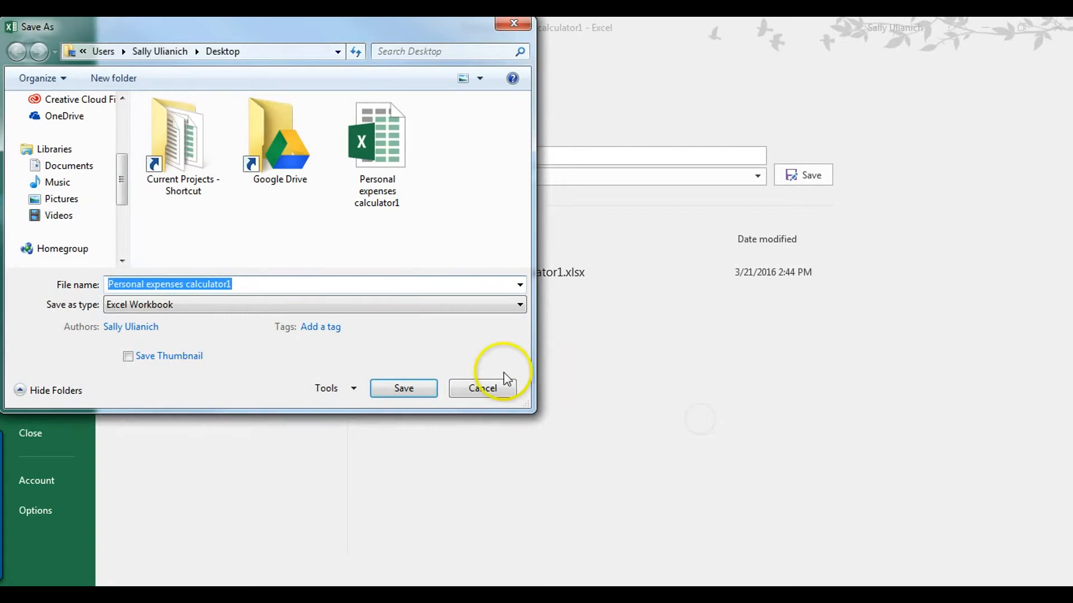
- Save the protected workbook, replacing the existing file on the Desktop
{"action": "left_click", "coordinate": [403, 388]}
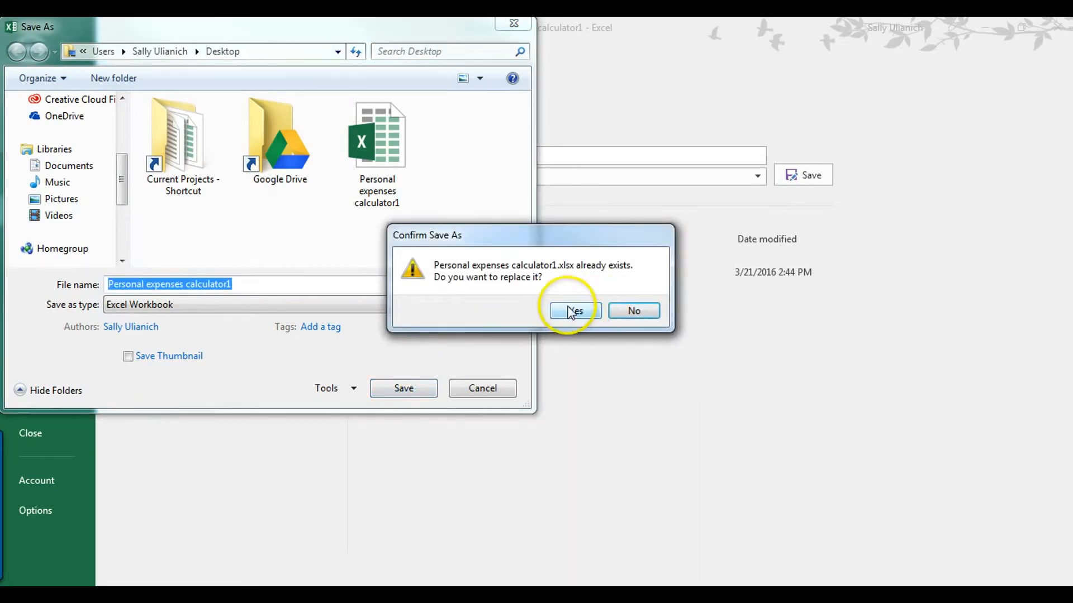
{"action": "left_click", "coordinate": [573, 312]}
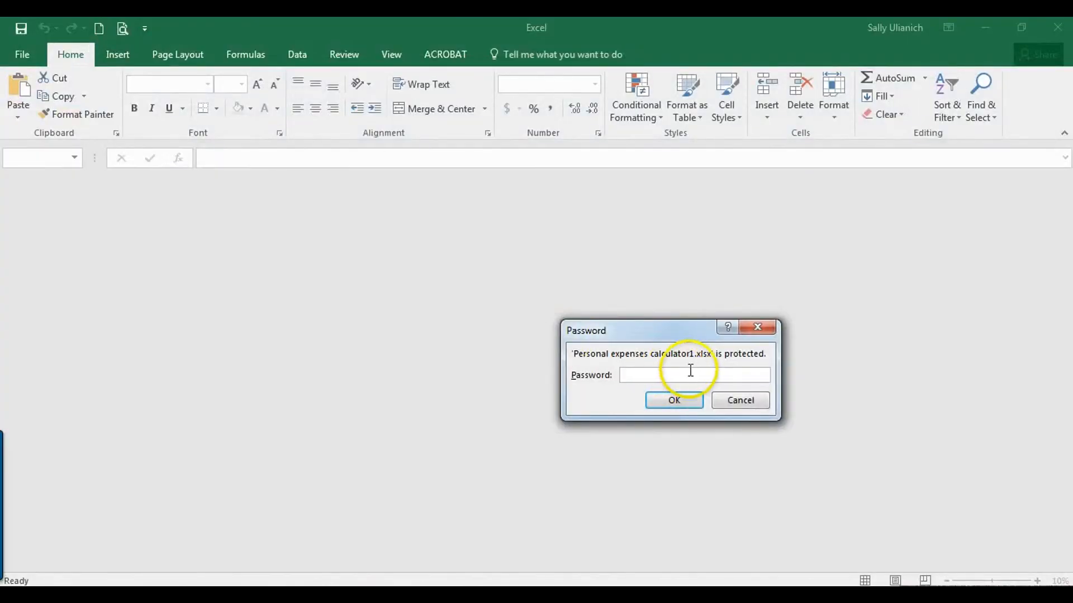
- Dismiss a failed password attempt, close Excel and reopen the workbook from the desktop
{"action": "left_click", "coordinate": [692, 375]}
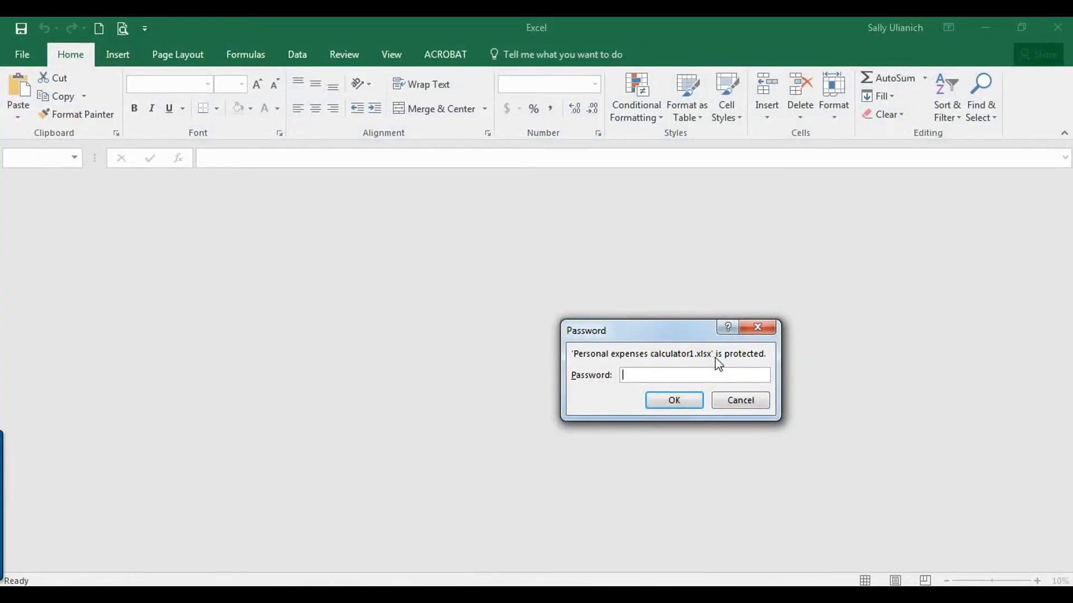
{"action": "left_click", "coordinate": [673, 400]}
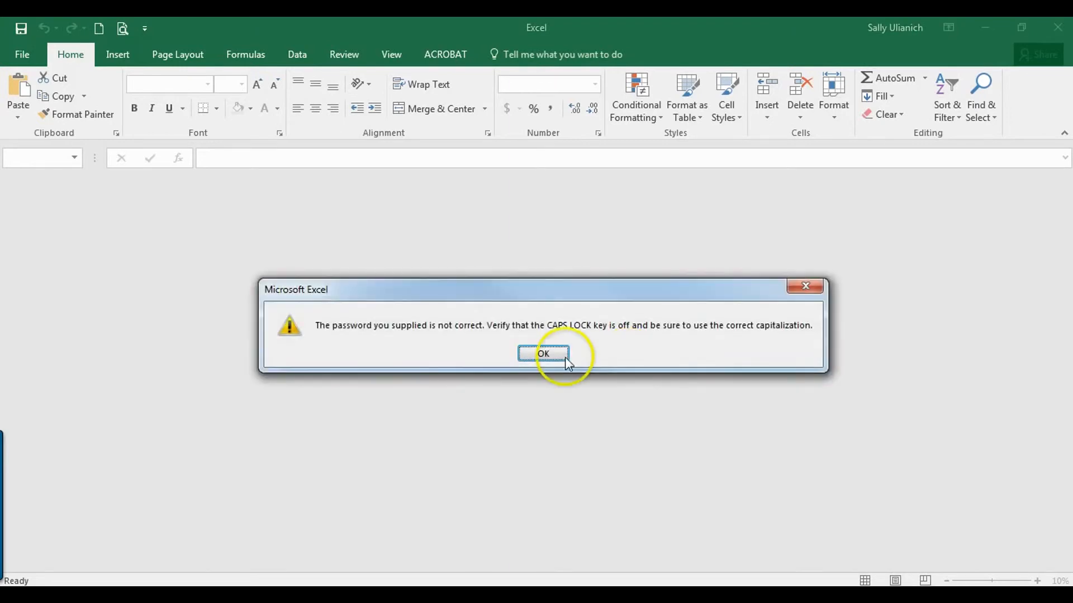
{"action": "left_click", "coordinate": [541, 354]}
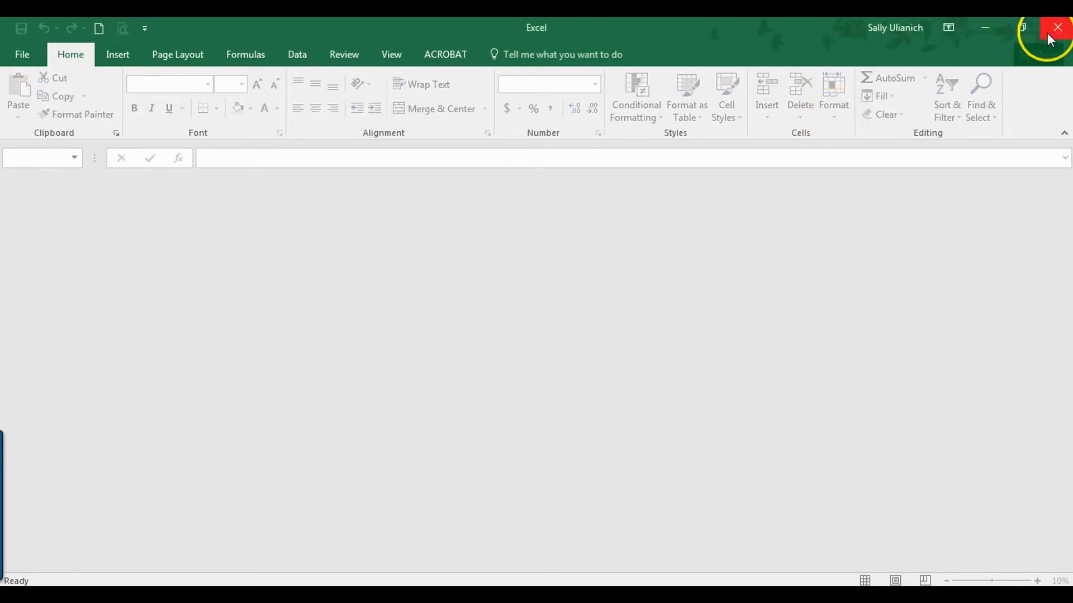
{"action": "left_click", "coordinate": [1058, 27]}
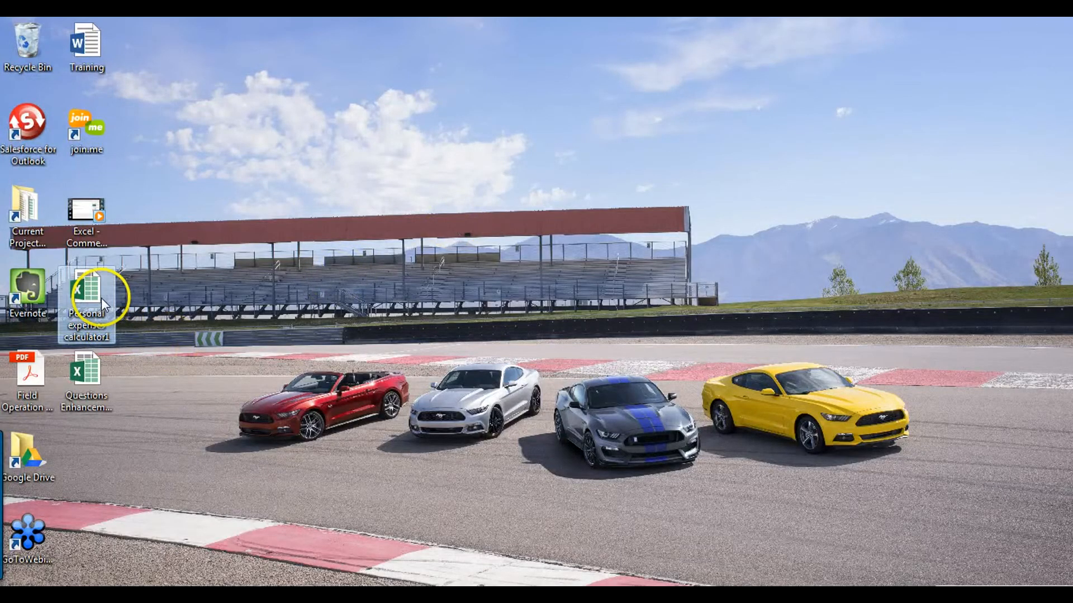
{"action": "double_click", "coordinate": [86, 300]}
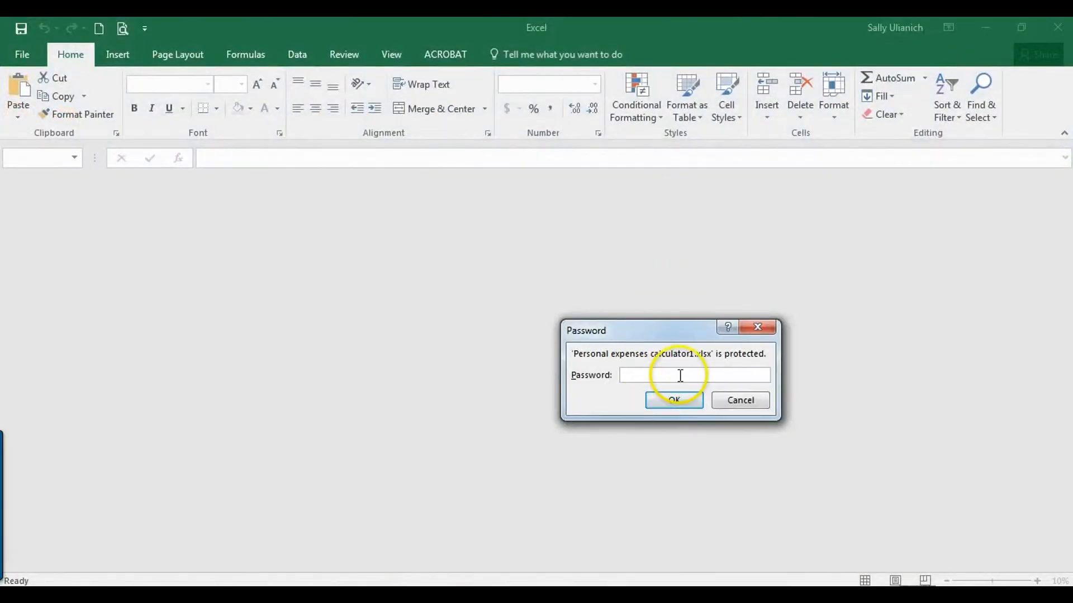
- Submit the open password so the personal expenses dashboard chart appears
{"action": "left_click", "coordinate": [673, 400]}
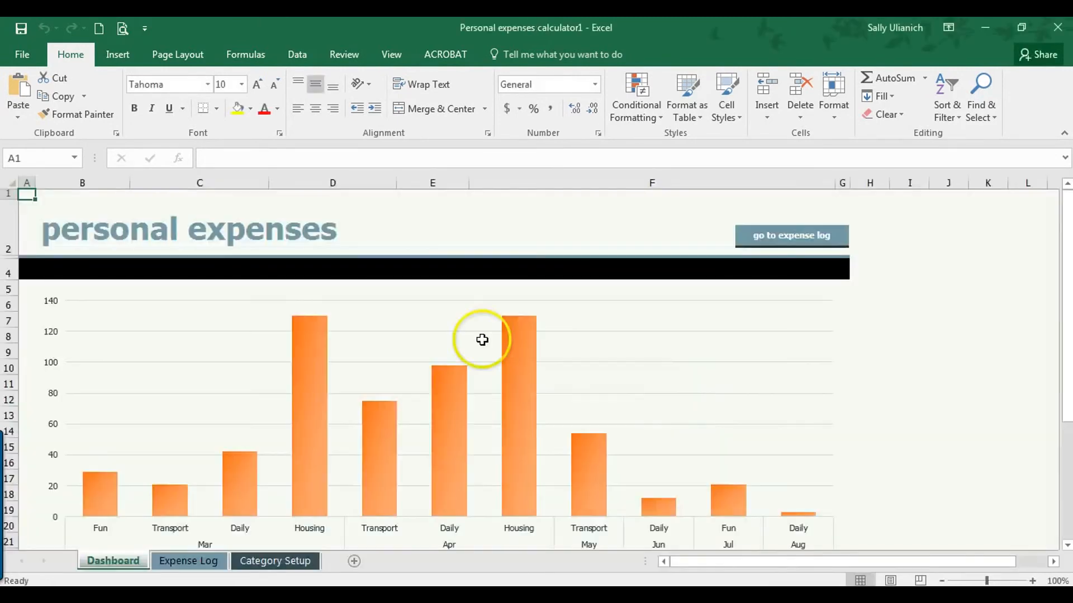
{"action": "mouse_move", "coordinate": [454, 223]}
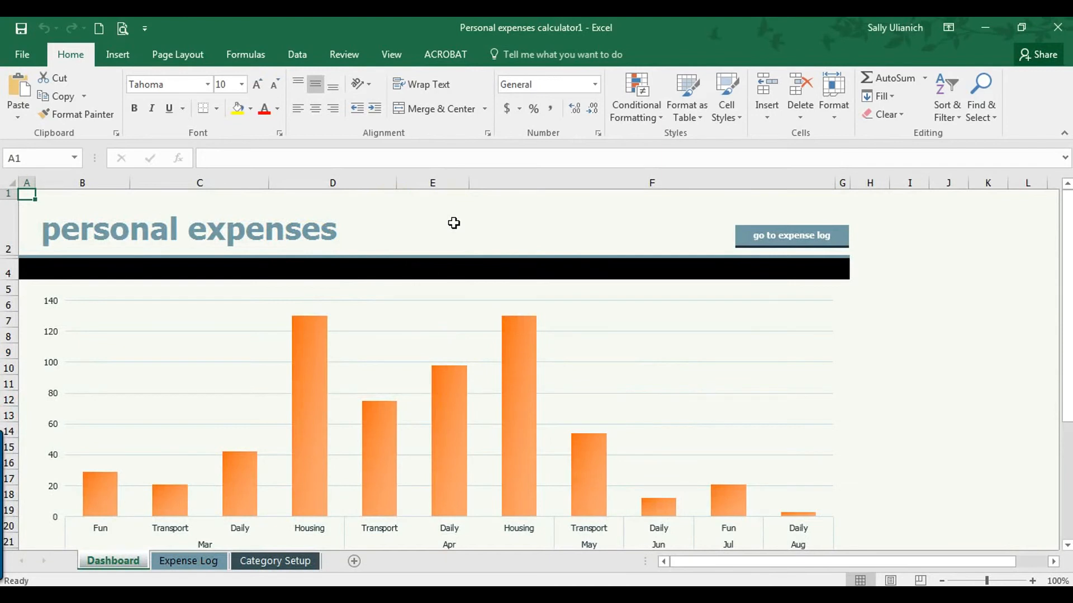